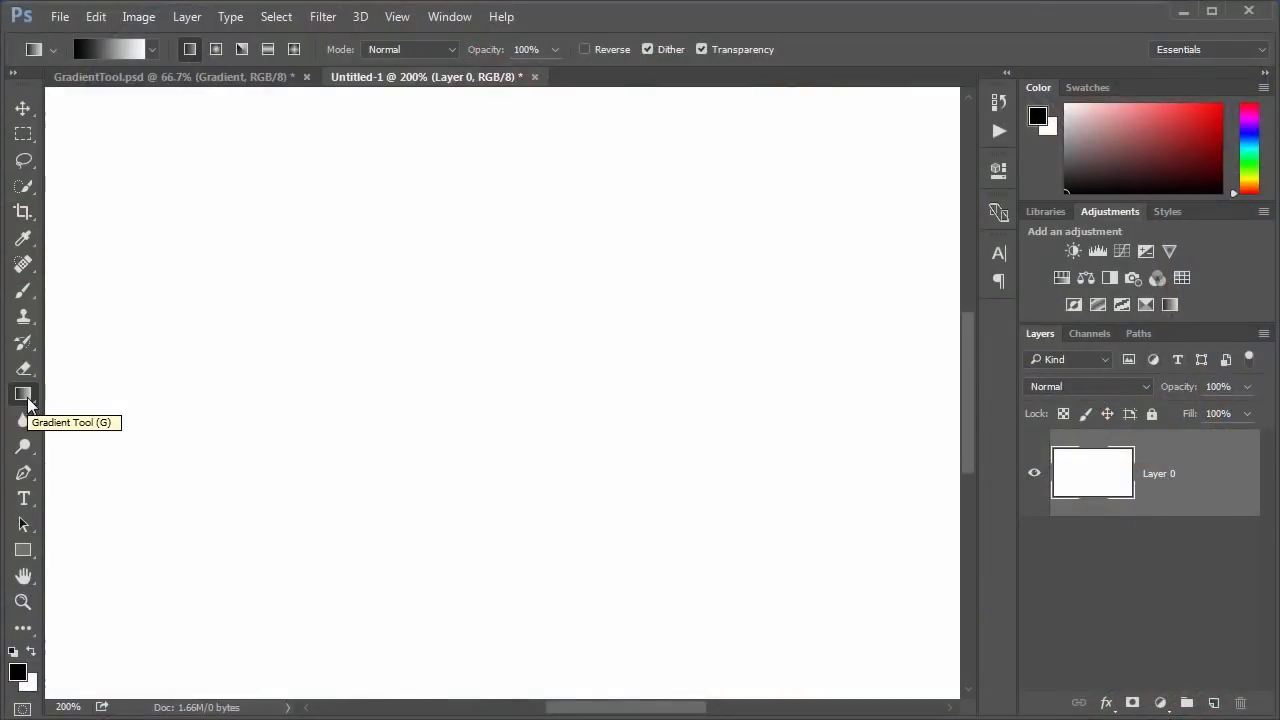
mouse_move(64, 390)
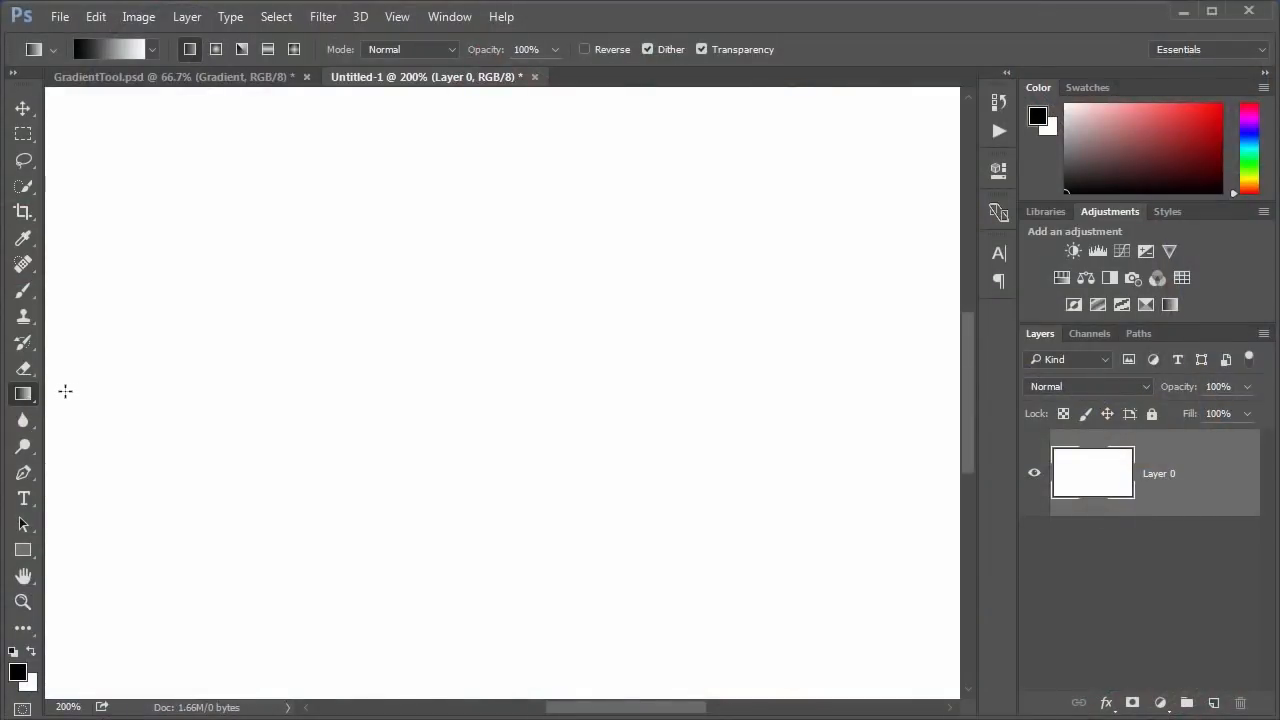
Drag a black-to-white gradient across Untitled-1, then switch to the GradientTool.psd portrait
drag(64, 390, 820, 386)
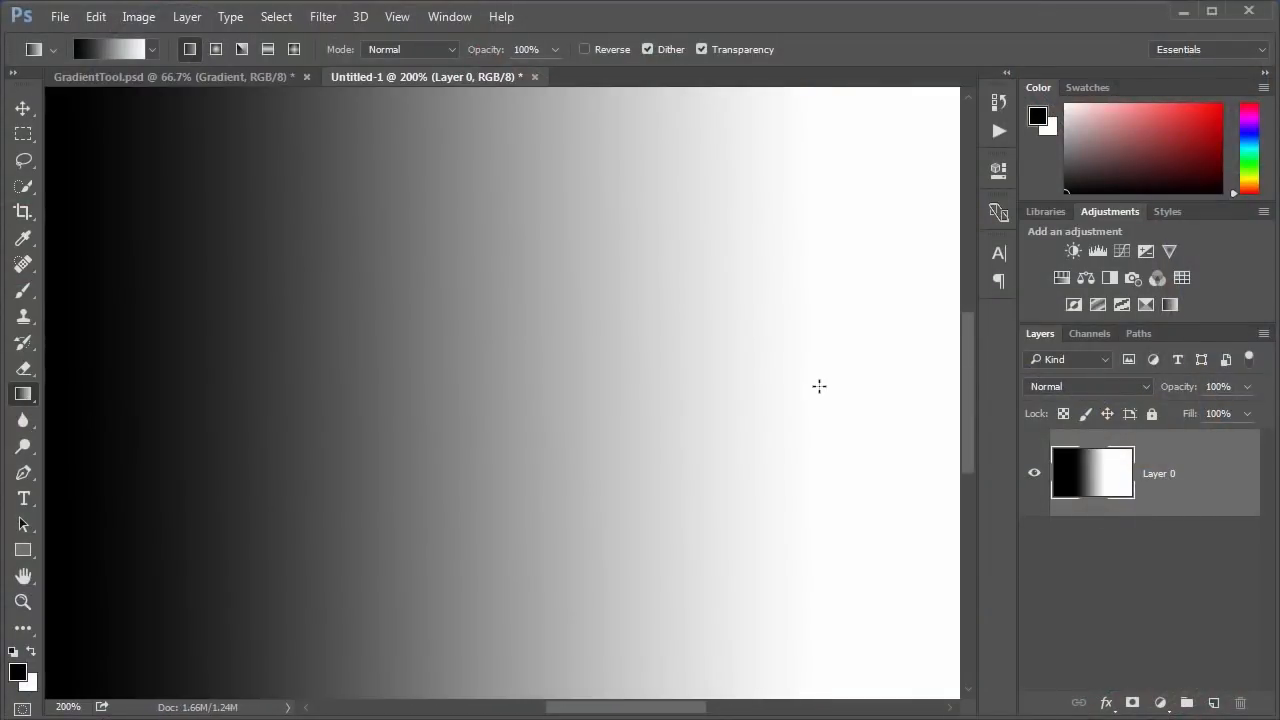
mouse_move(230, 68)
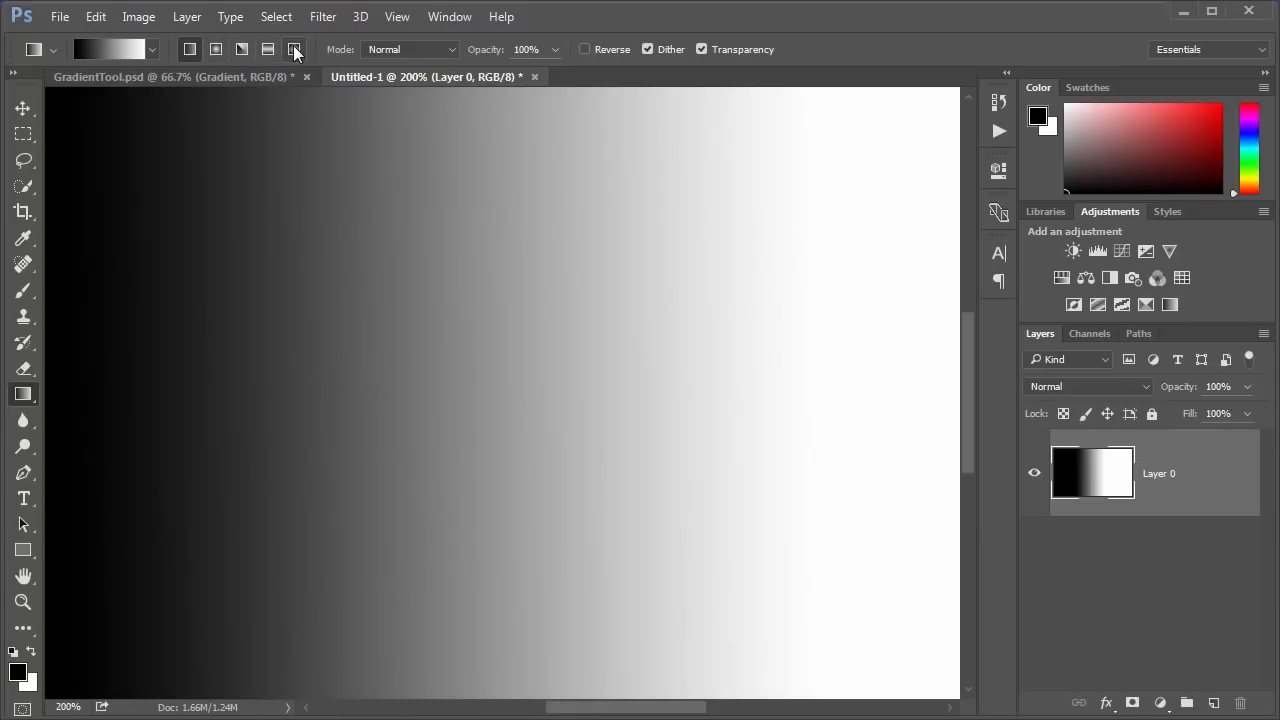
click(170, 76)
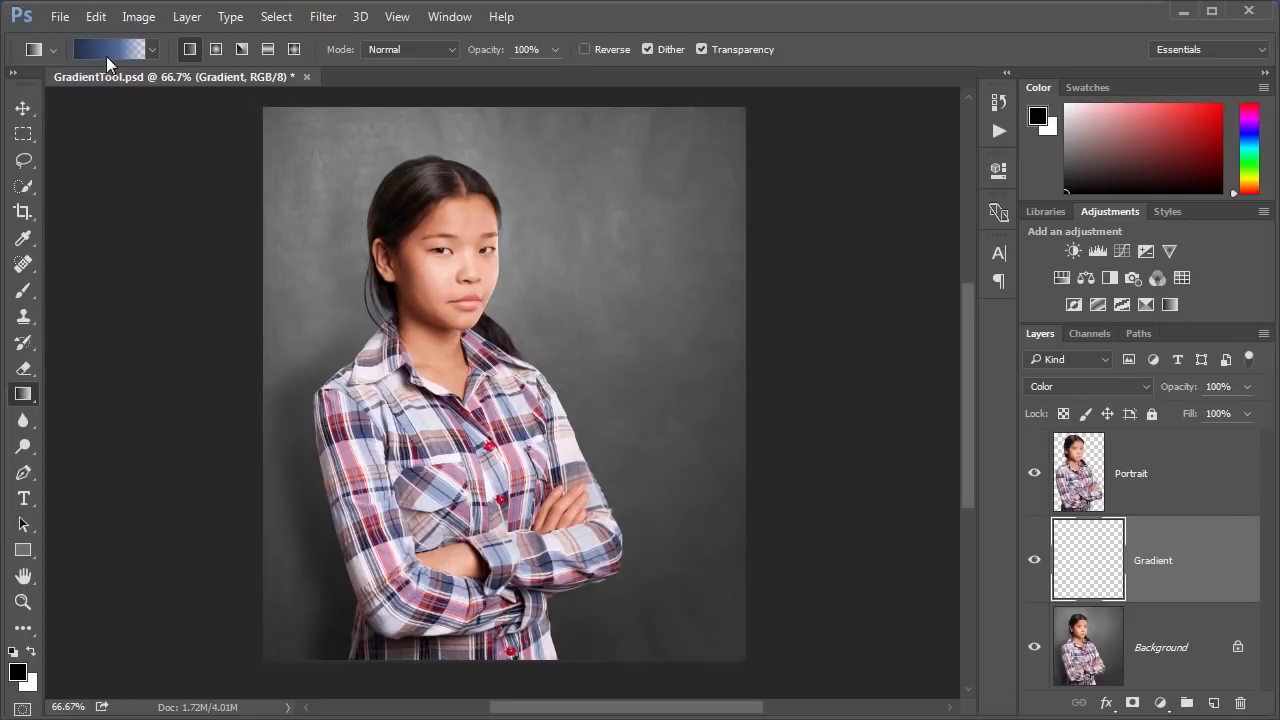
In the Gradient Editor, move the dark blue stop to the start and reposition the light blue end stop
click(108, 48)
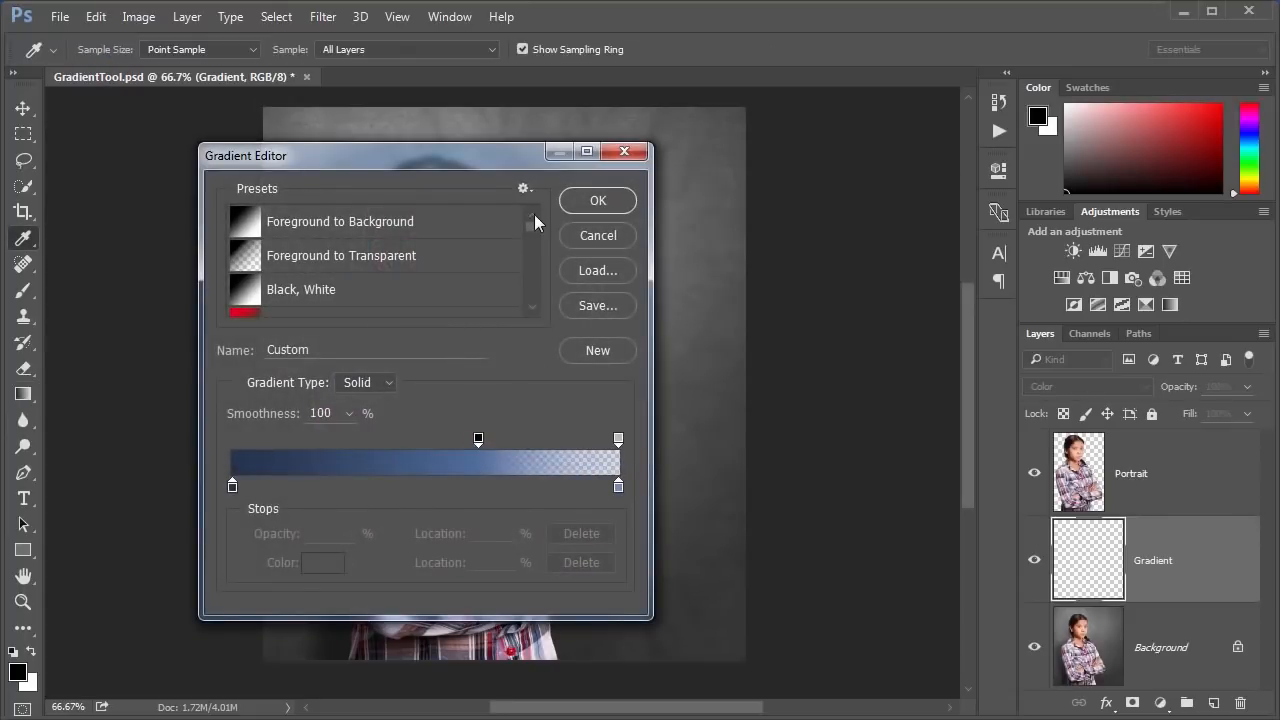
mouse_move(418, 444)
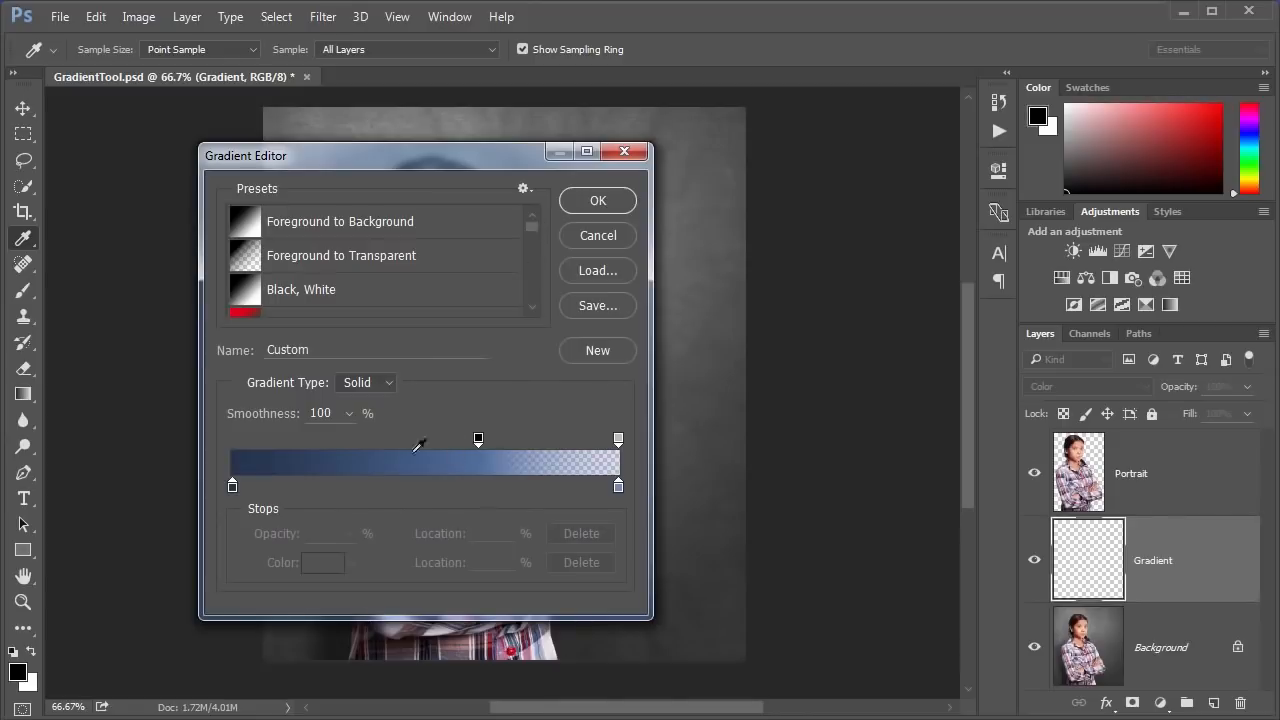
mouse_move(362, 482)
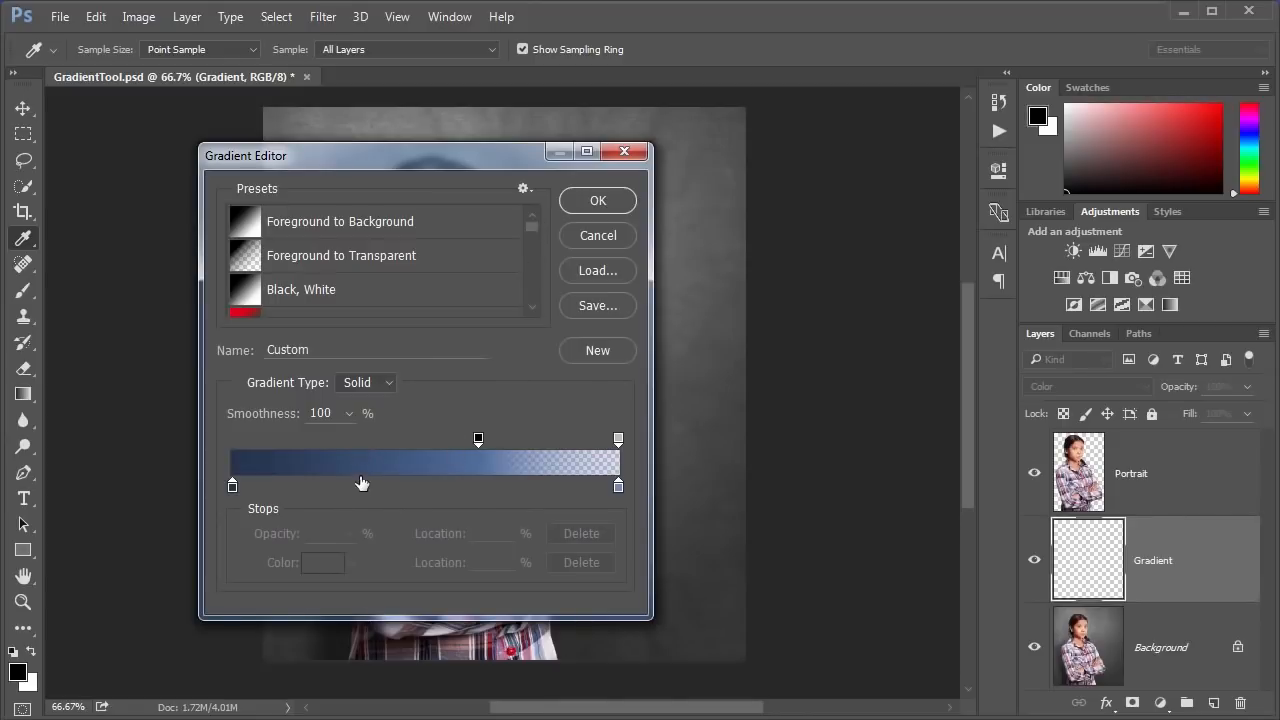
mouse_move(246, 492)
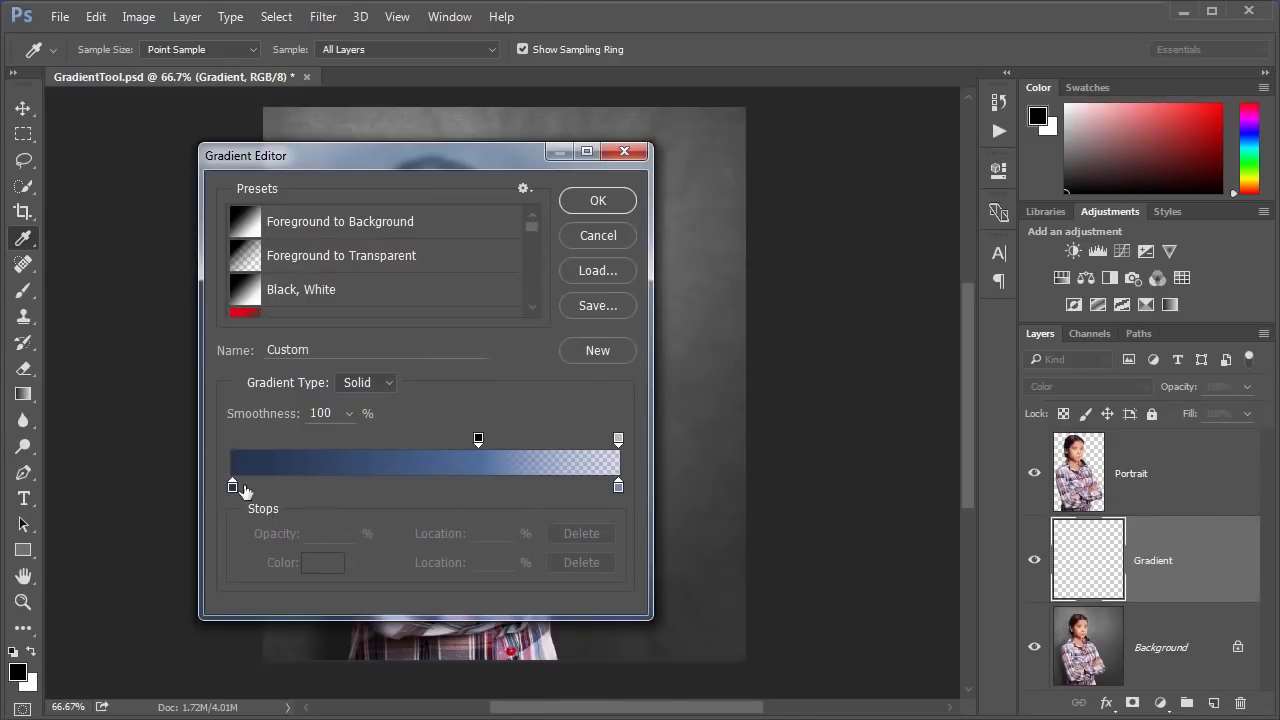
click(232, 486)
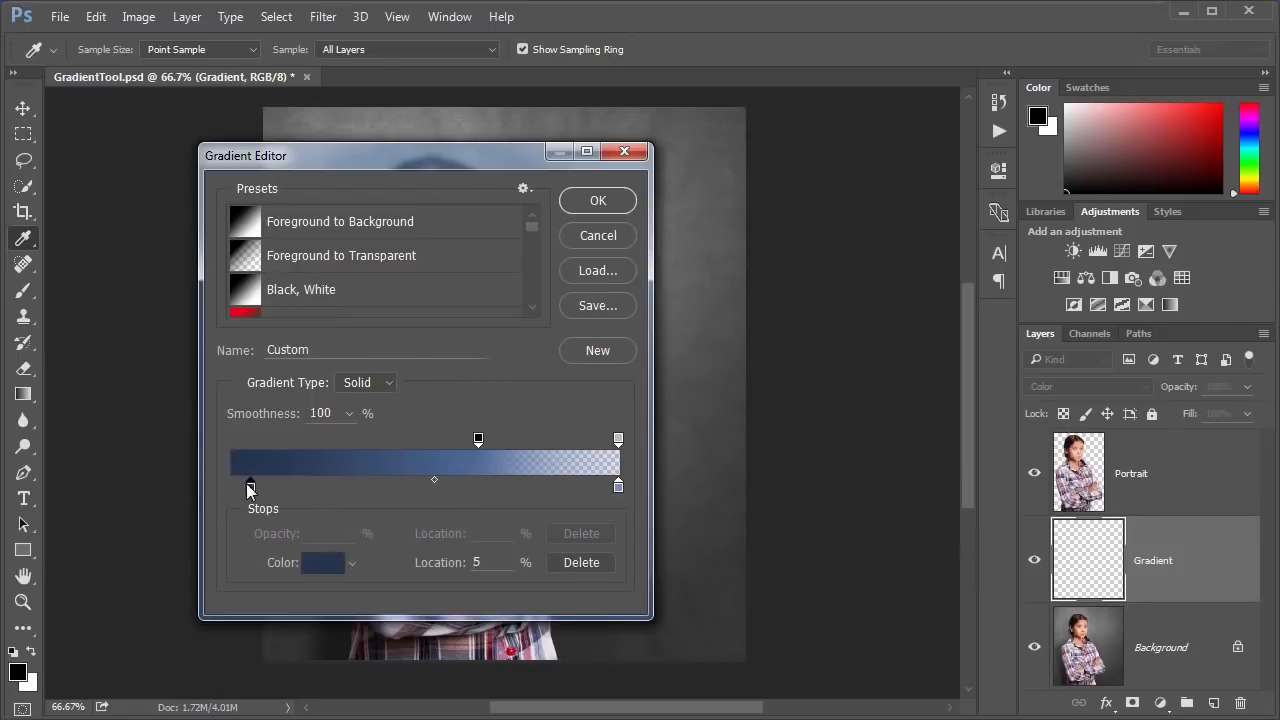
drag(250, 486, 232, 486)
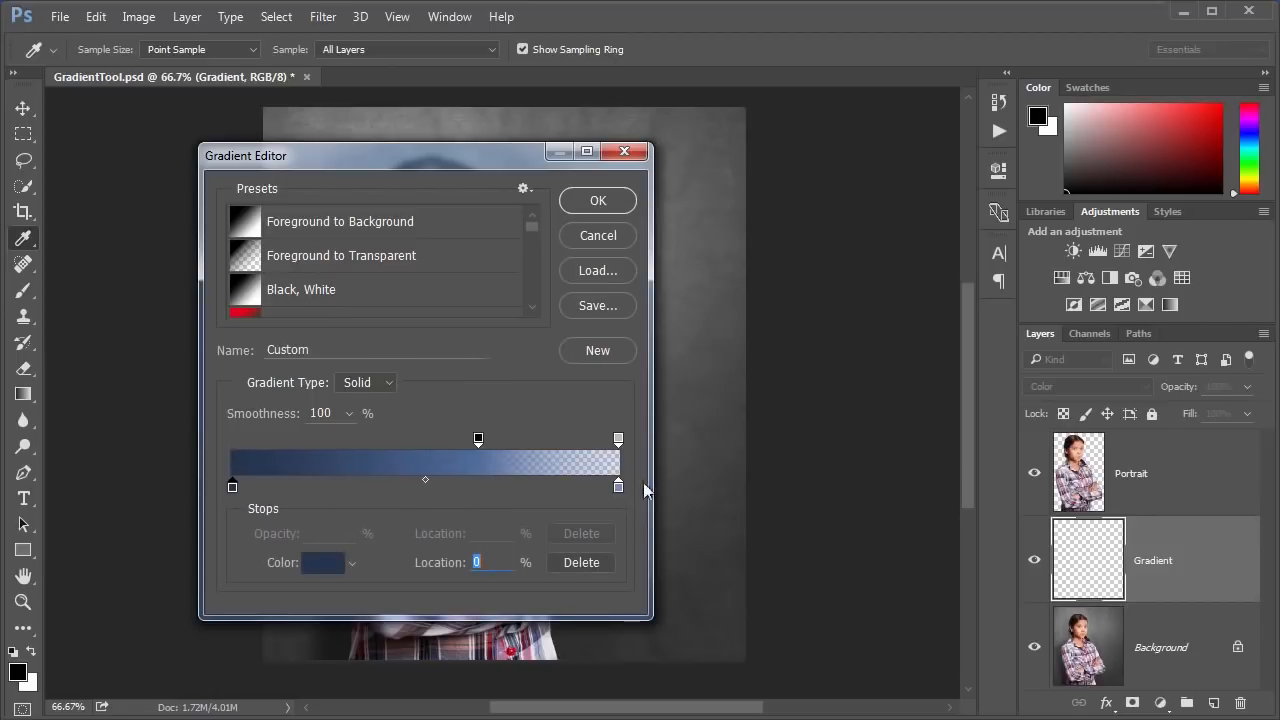
mouse_move(620, 496)
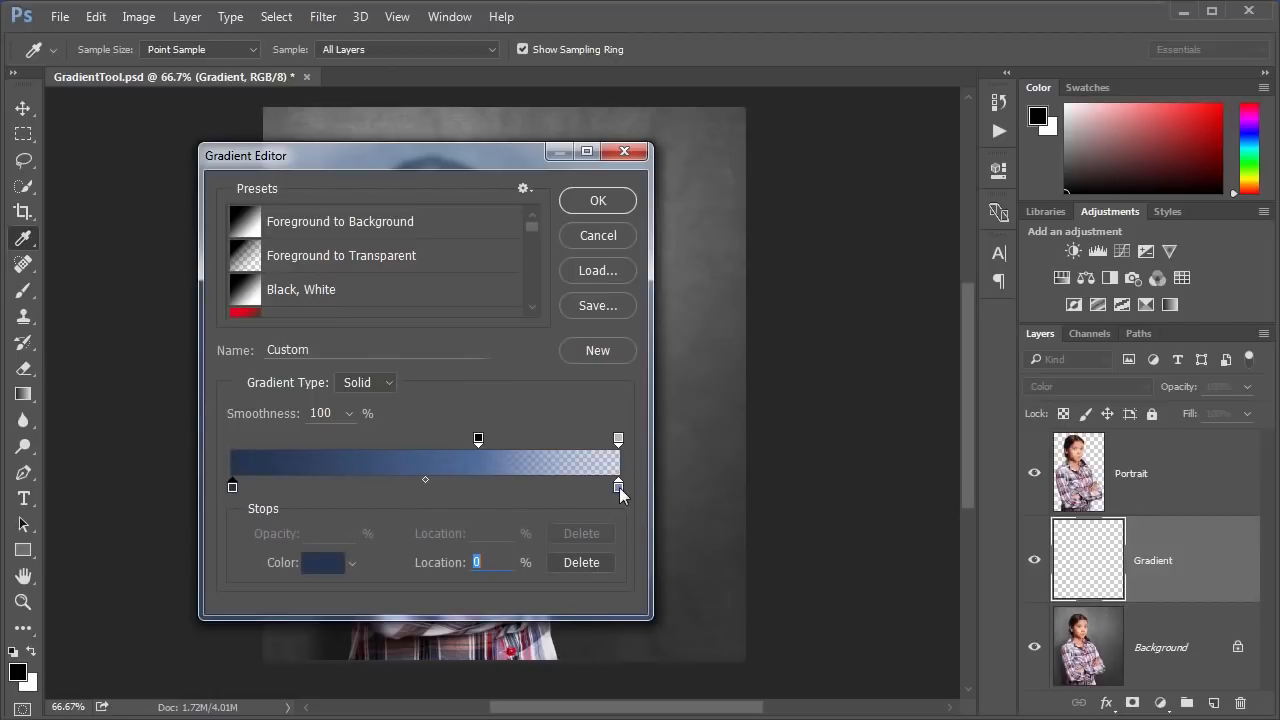
drag(618, 488, 568, 488)
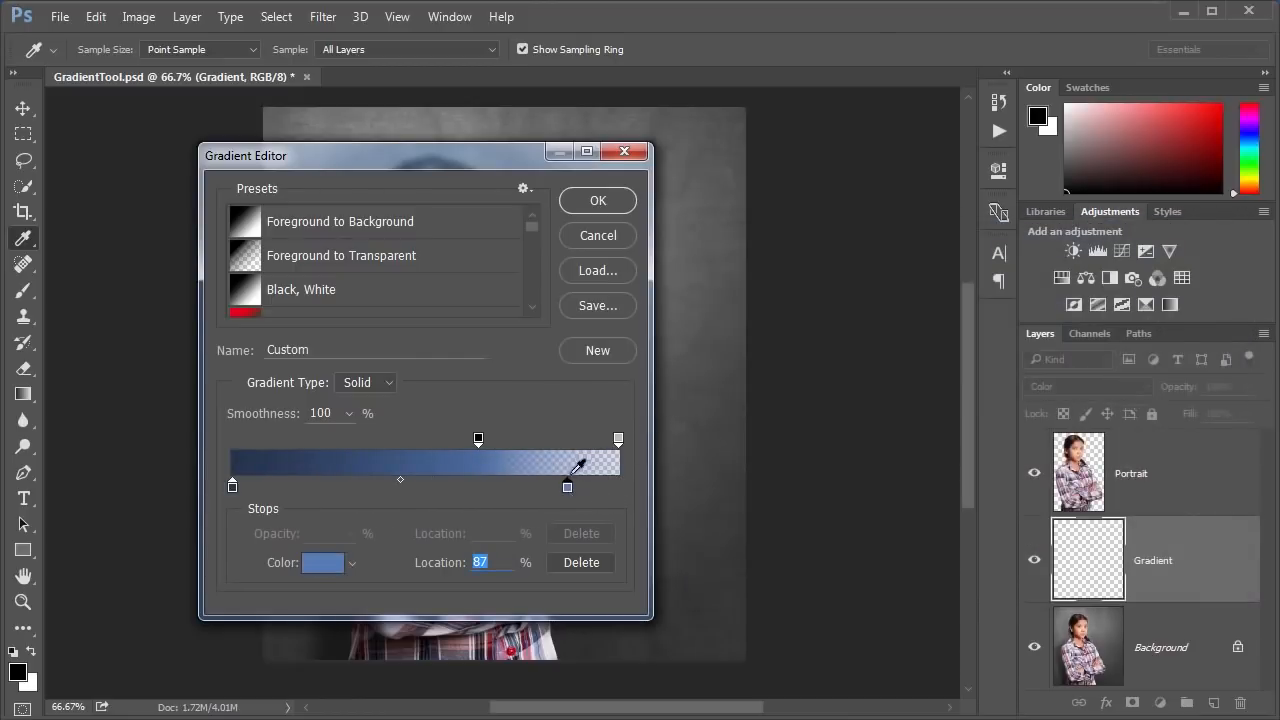
drag(568, 488, 612, 488)
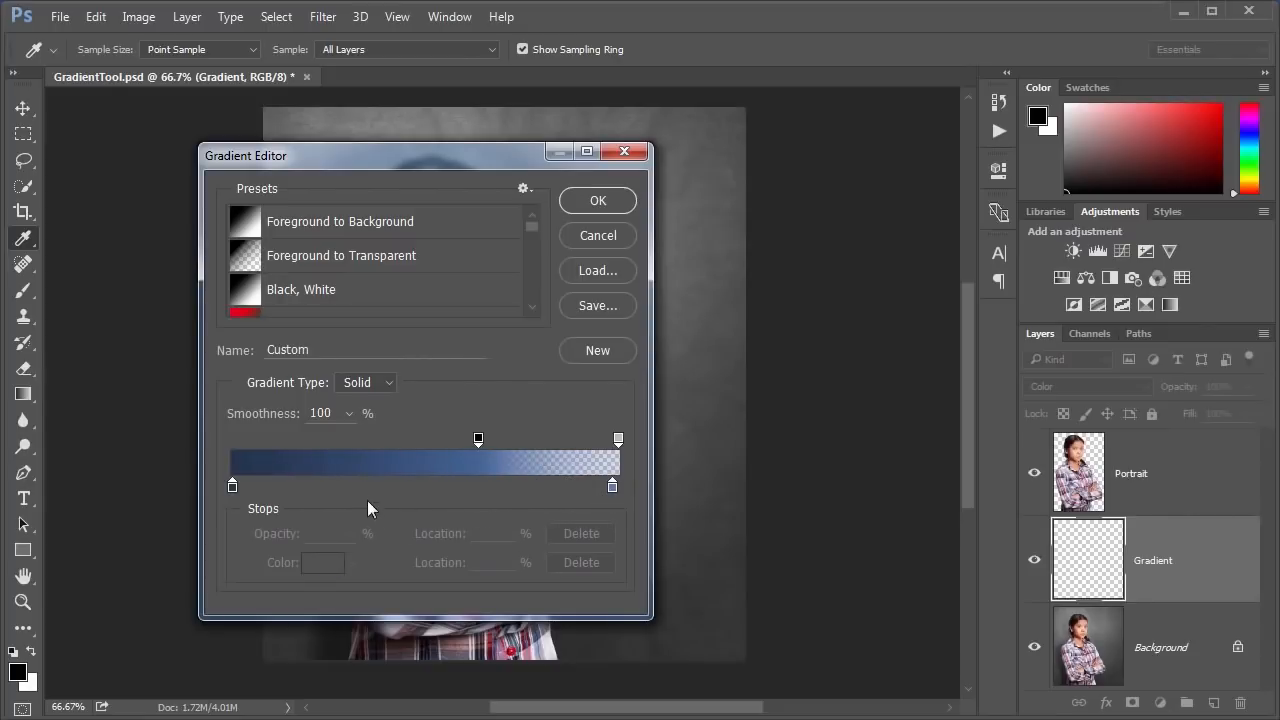
Nudge the opaque transparency stop rightward so the blue fades toward 33% at the end
click(478, 440)
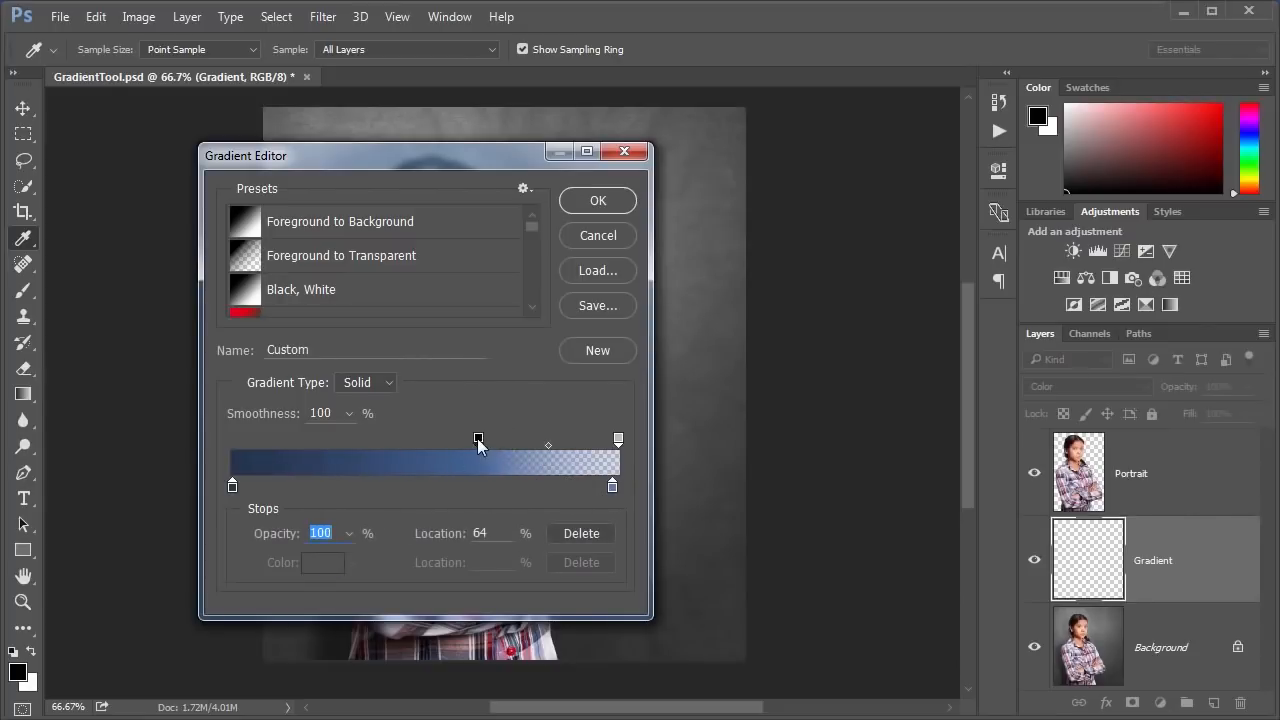
drag(478, 440, 488, 440)
text(33)
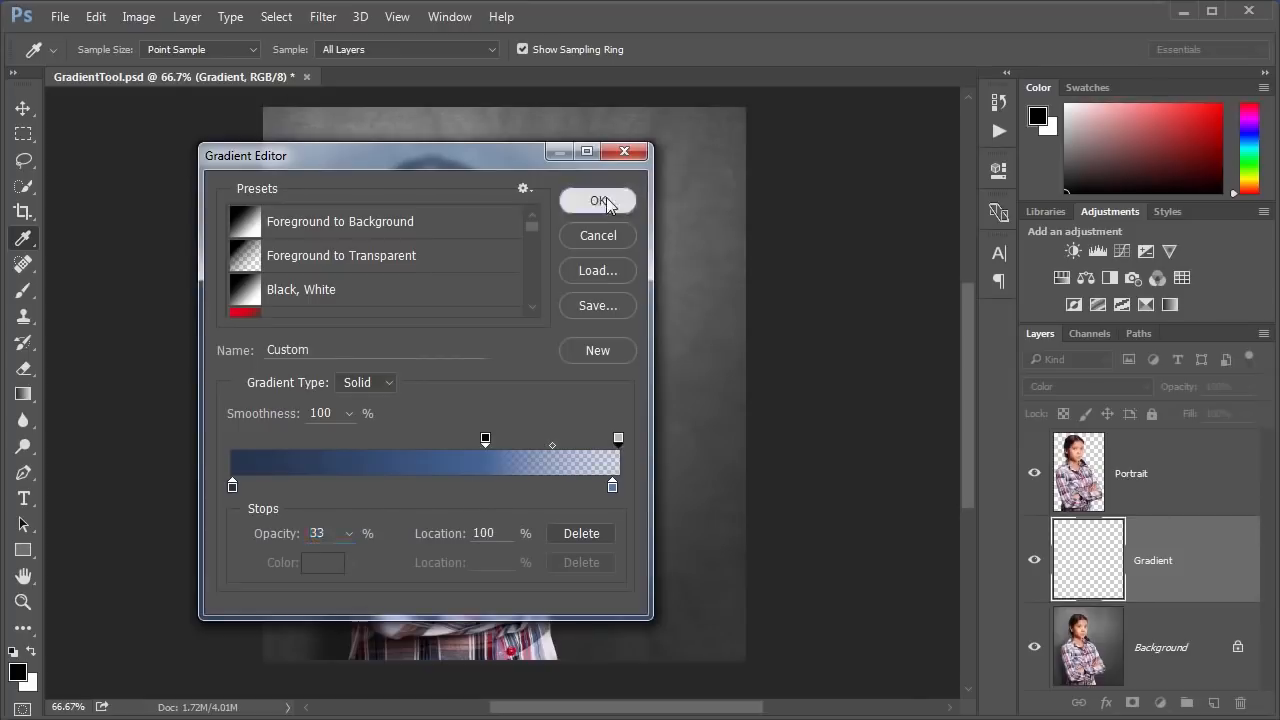
Accept the gradient and drag it across the portrait, diagonally then straight top to bottom
click(598, 200)
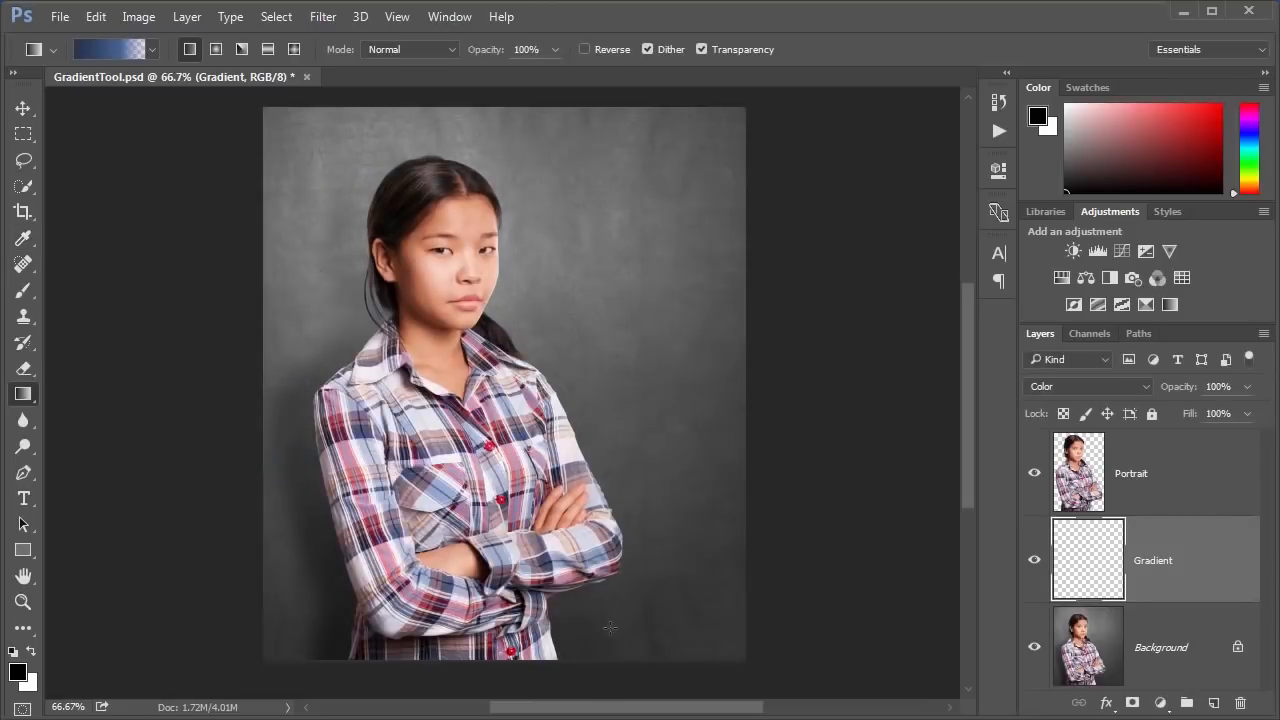
drag(464, 104, 618, 648)
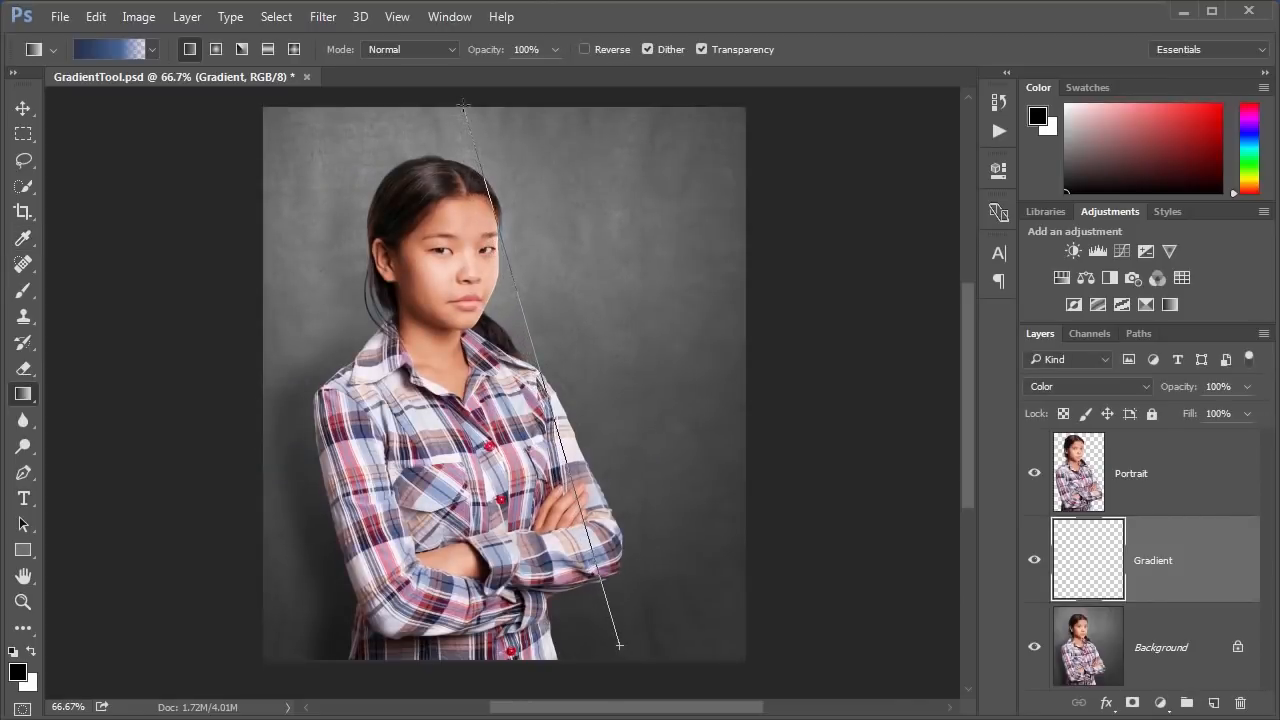
drag(464, 104, 618, 644)
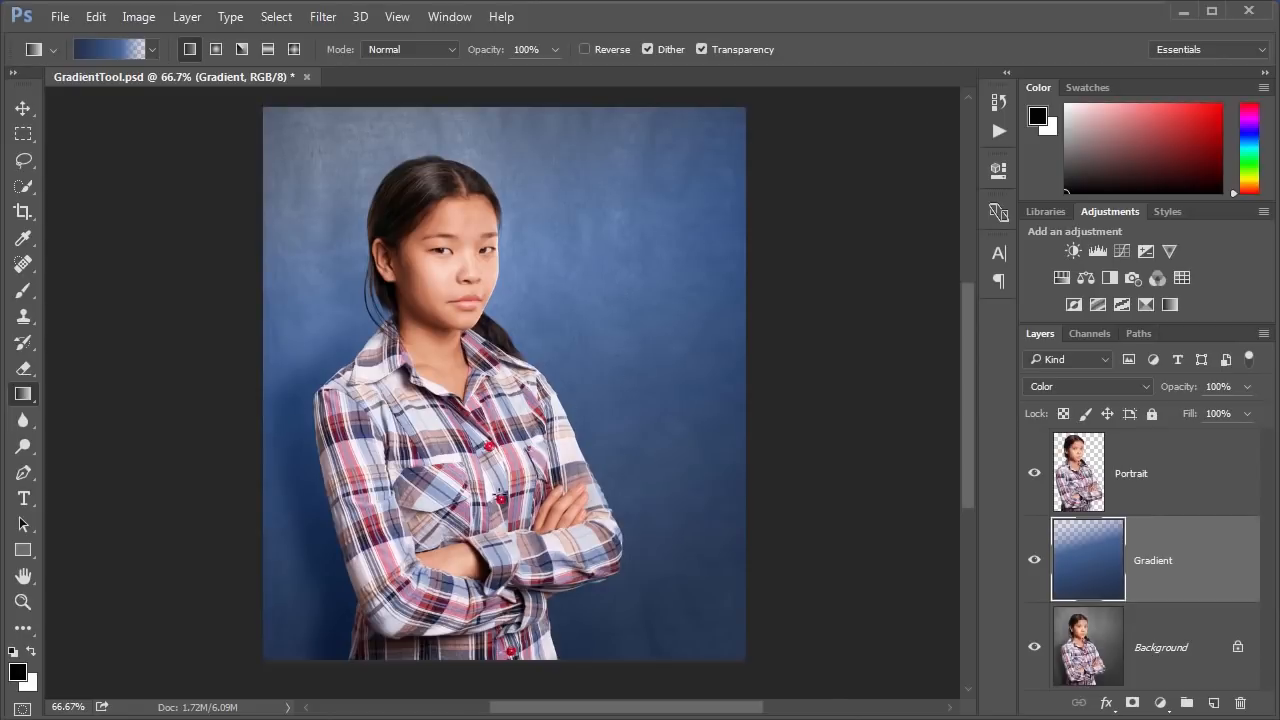
mouse_move(628, 432)
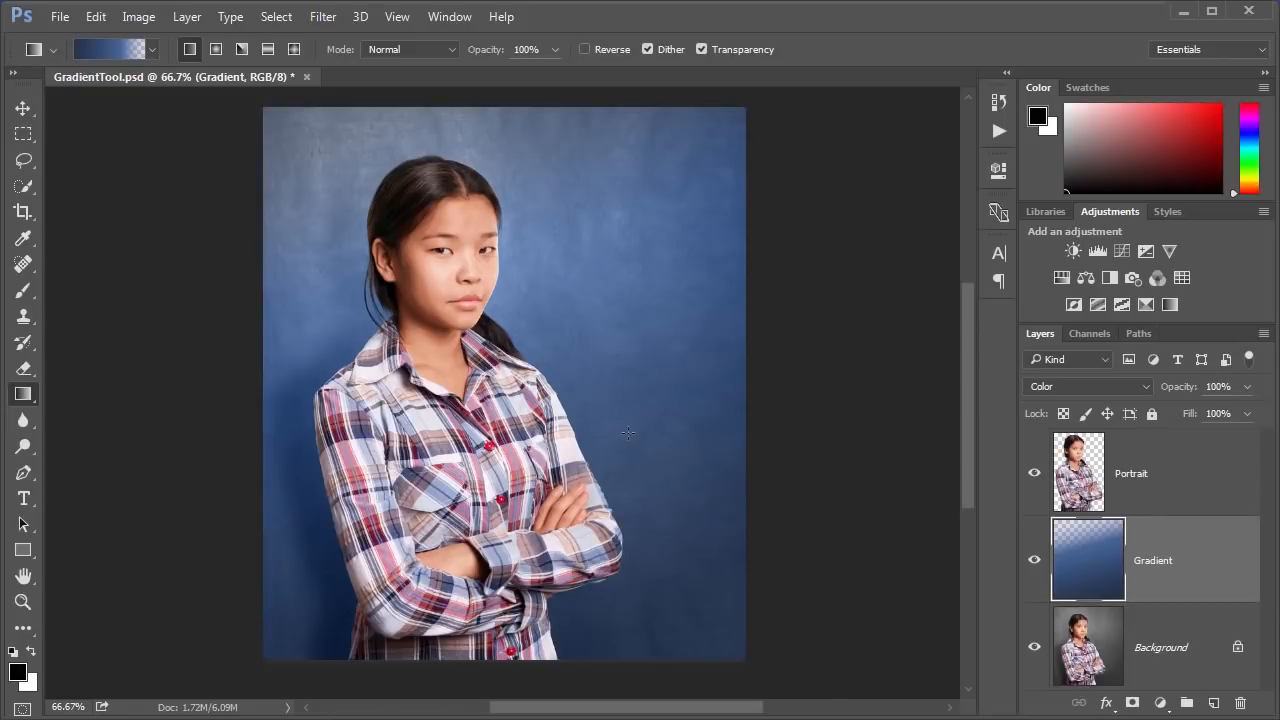
drag(572, 132, 568, 640)
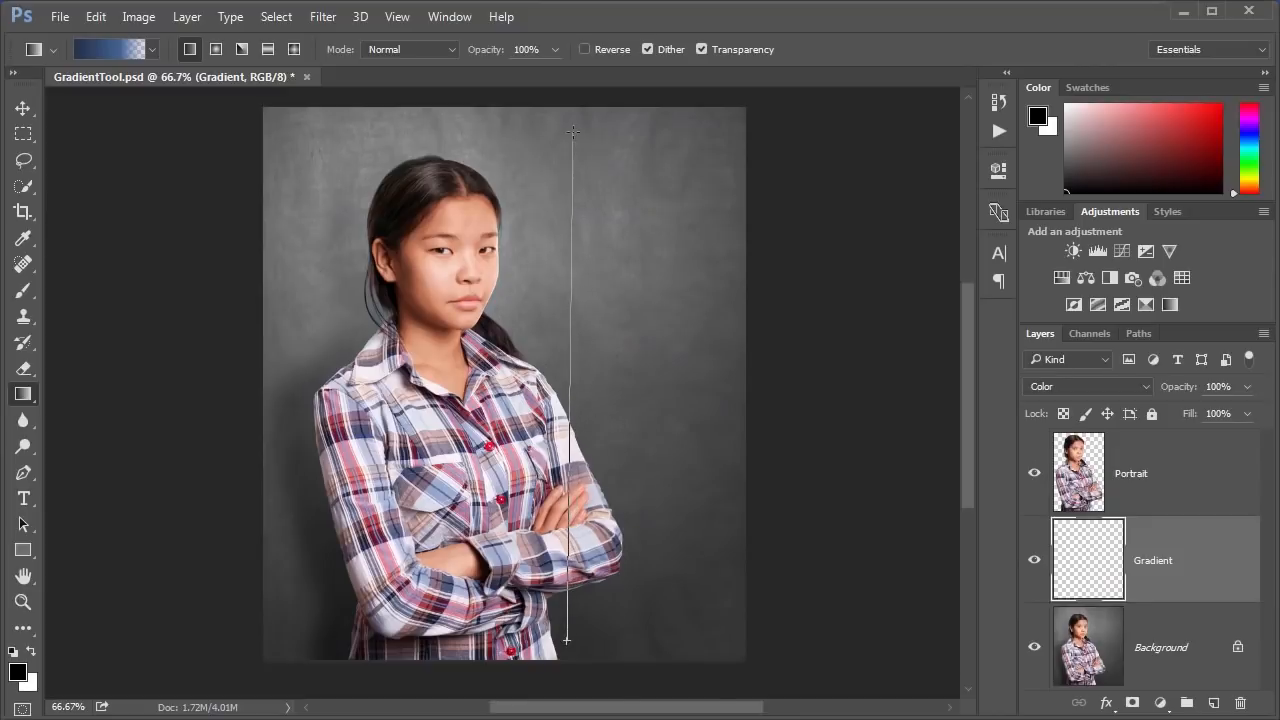